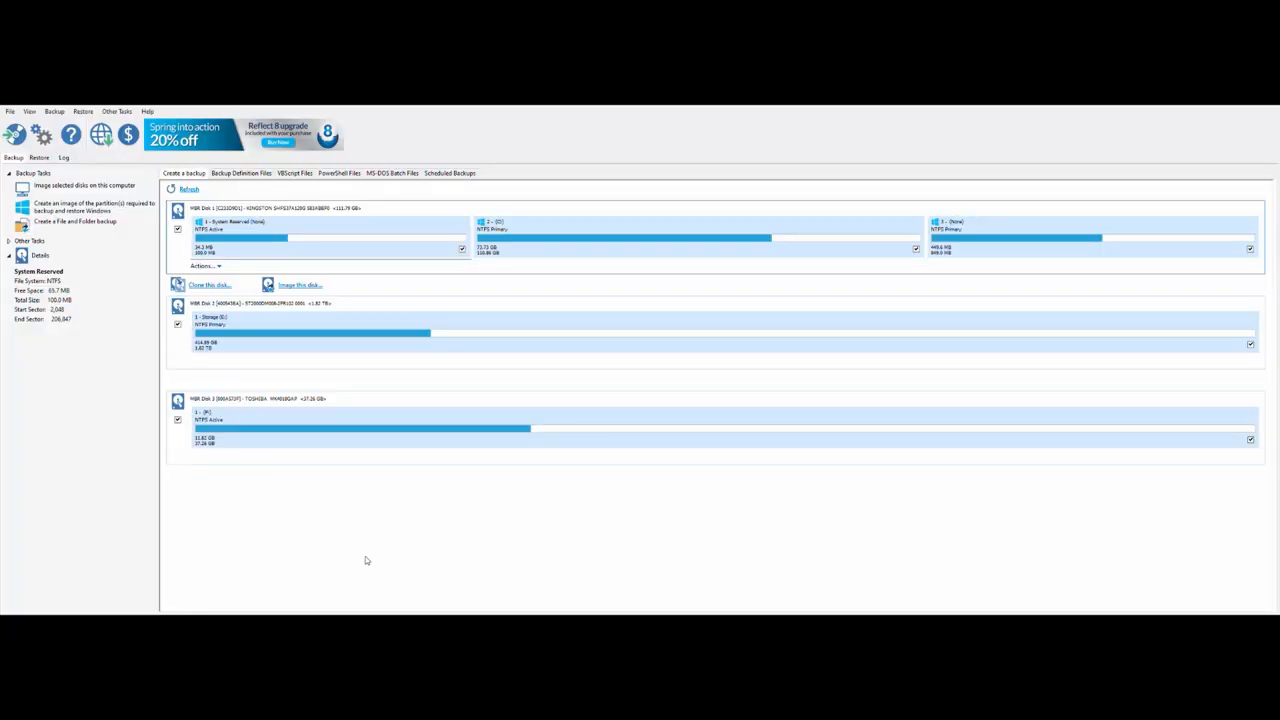
mouse_move(400, 280)
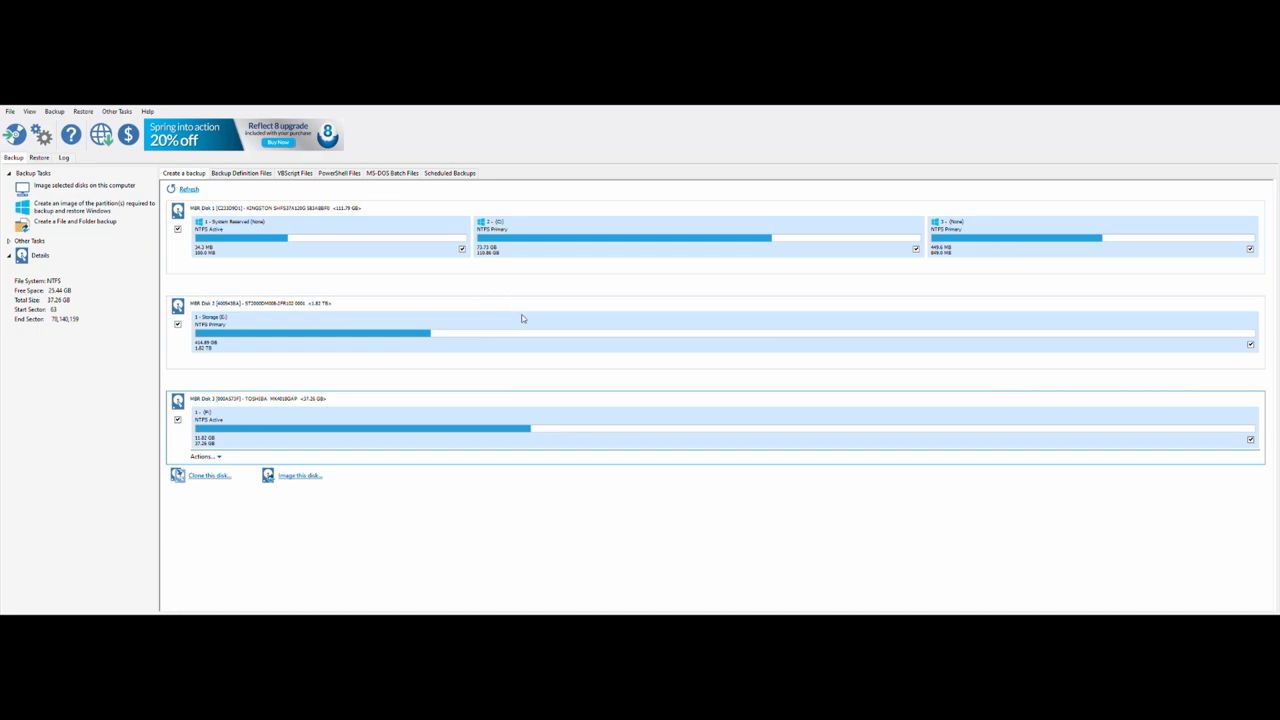
mouse_move(680, 360)
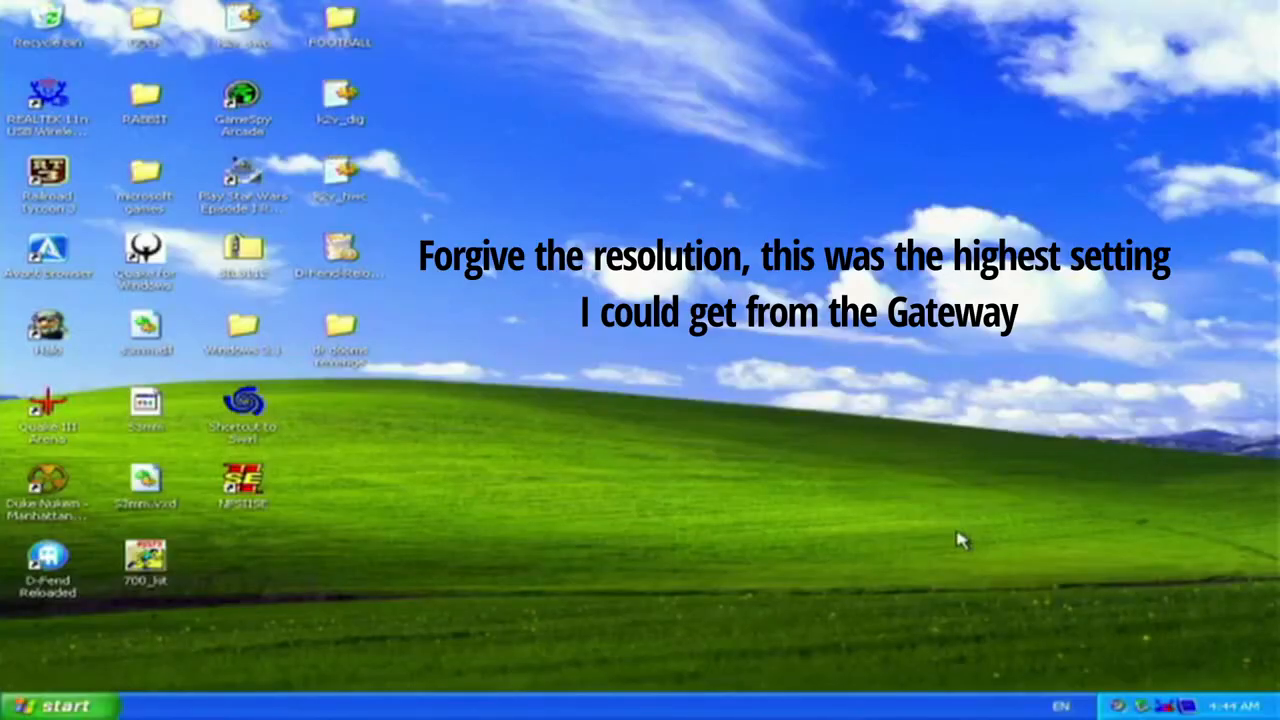
mouse_move(996, 380)
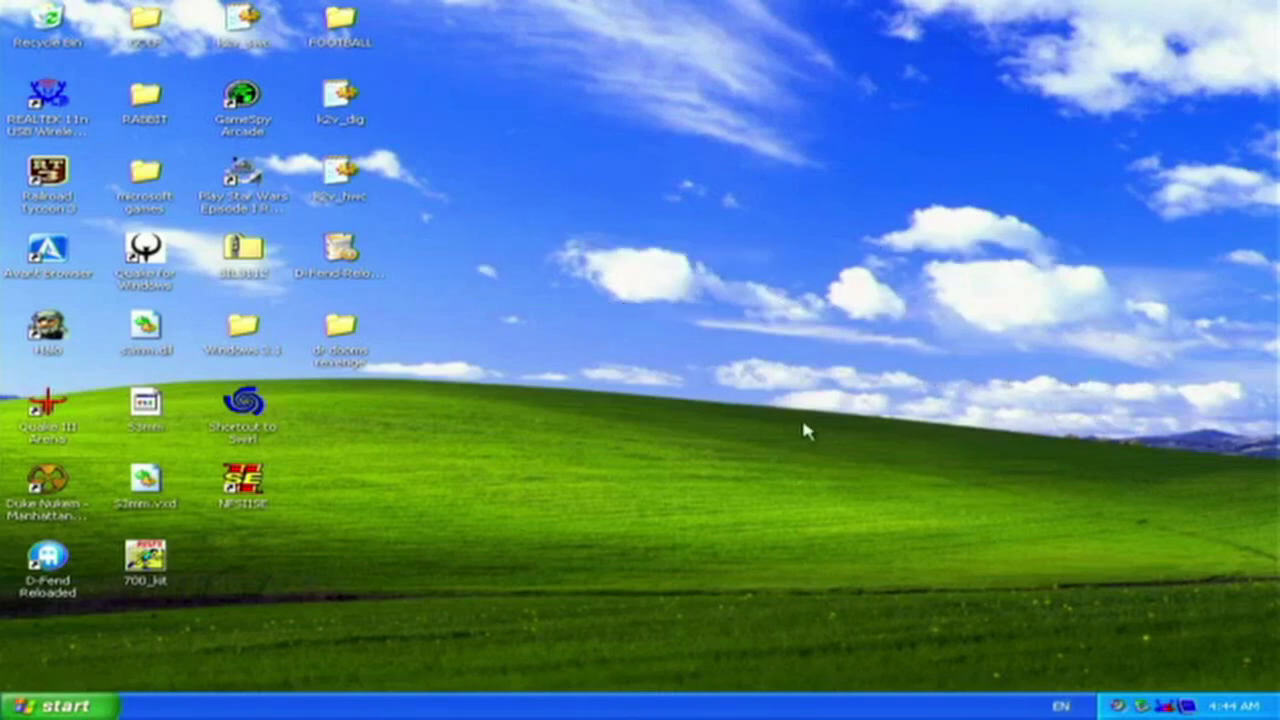
mouse_move(384, 490)
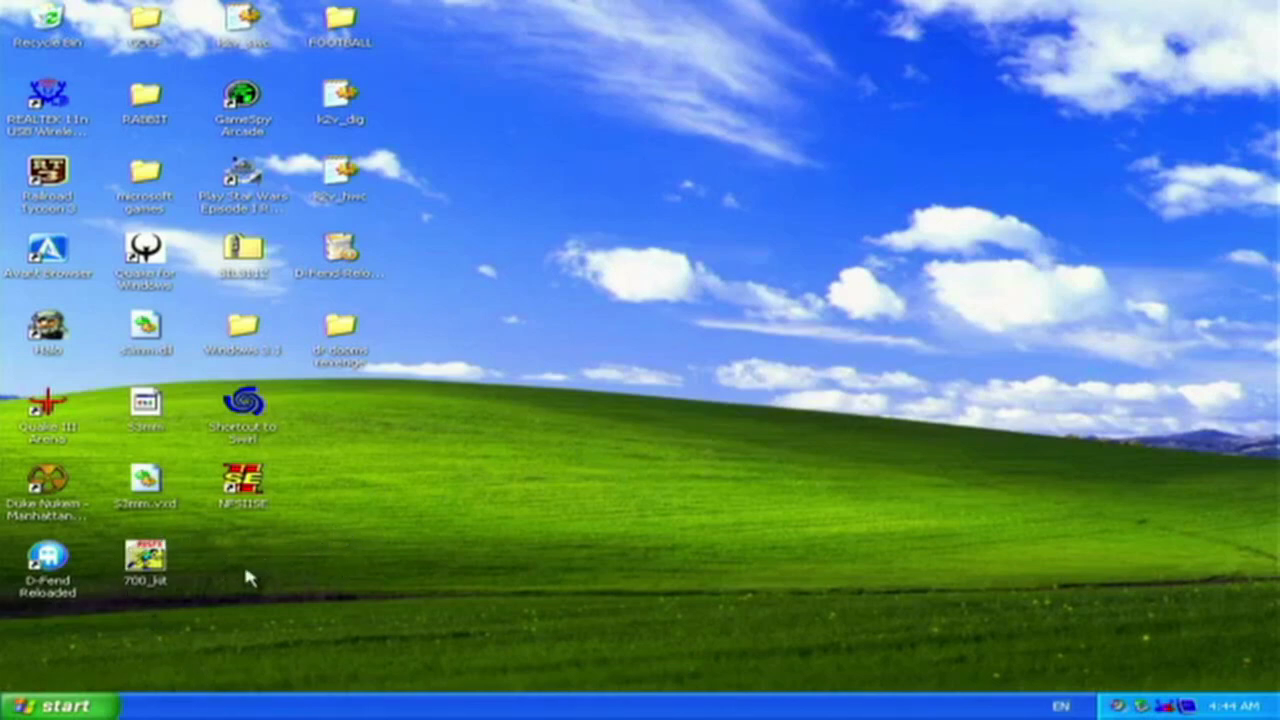
mouse_move(360, 590)
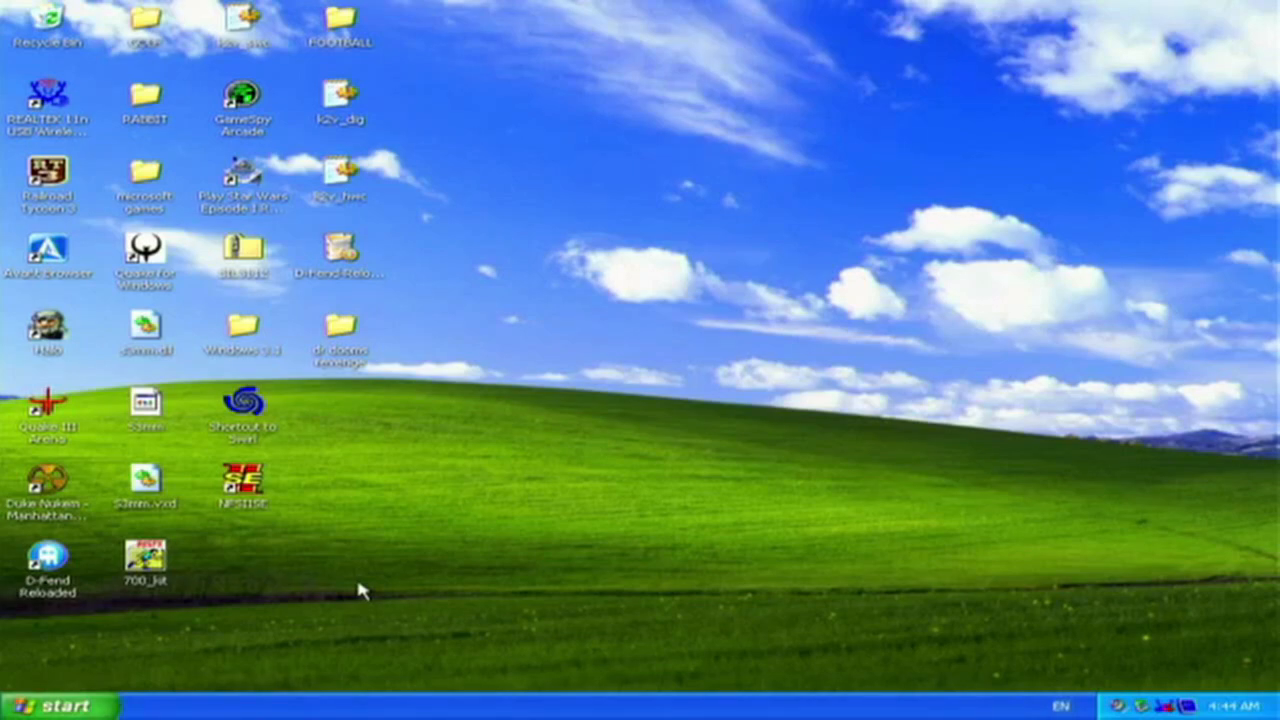
mouse_move(204, 508)
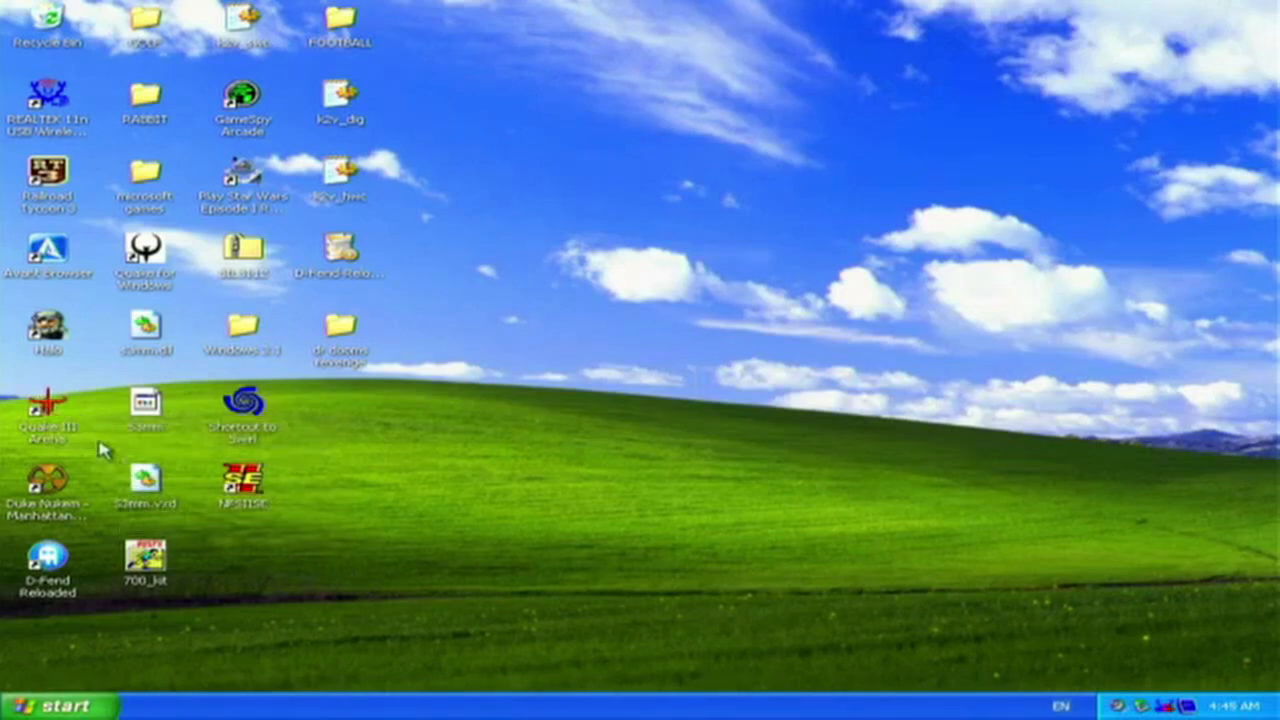
mouse_move(48, 404)
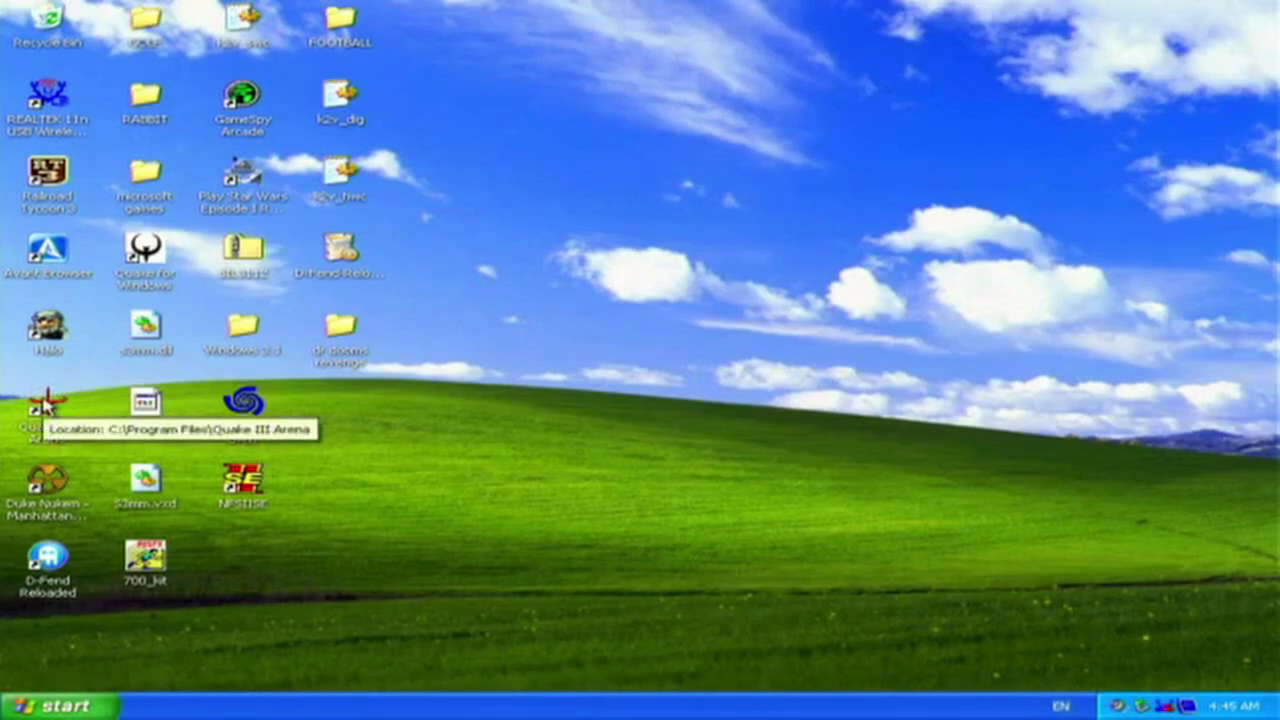
- Launch Quake III Arena from its desktop shortcut, reach the main menu, and exit
double_click(48, 404)
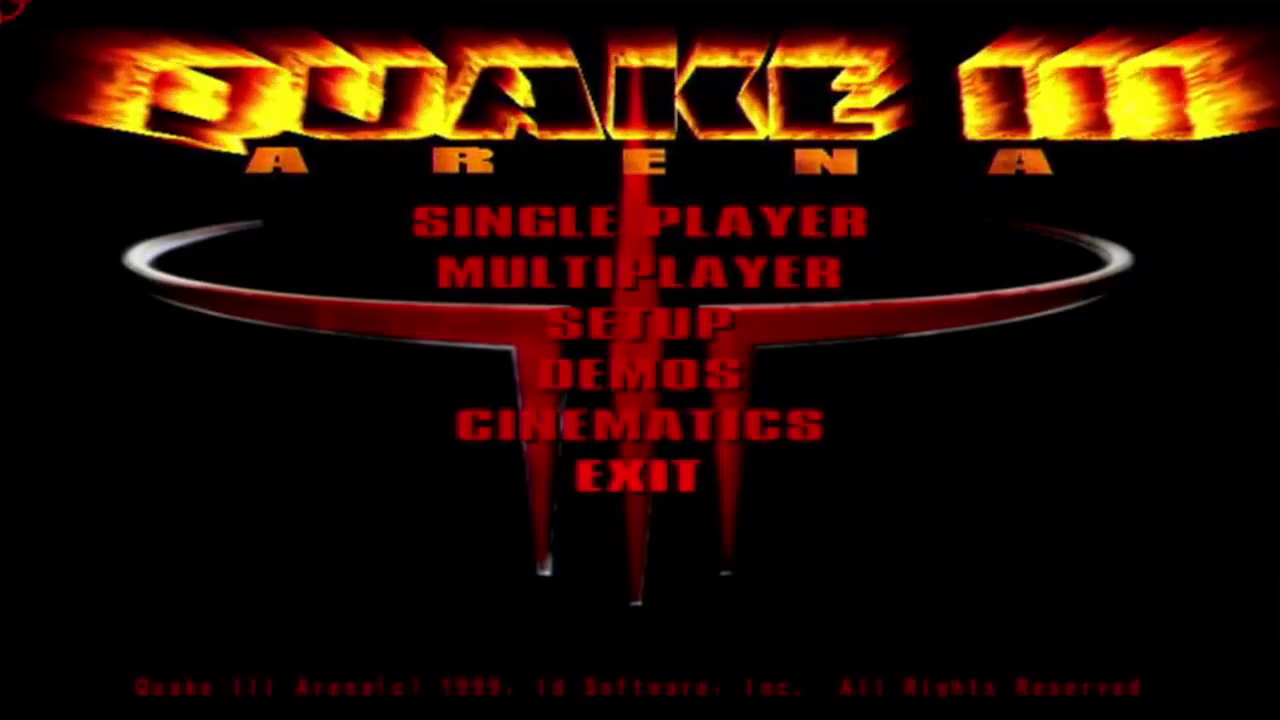
left_click(640, 476)
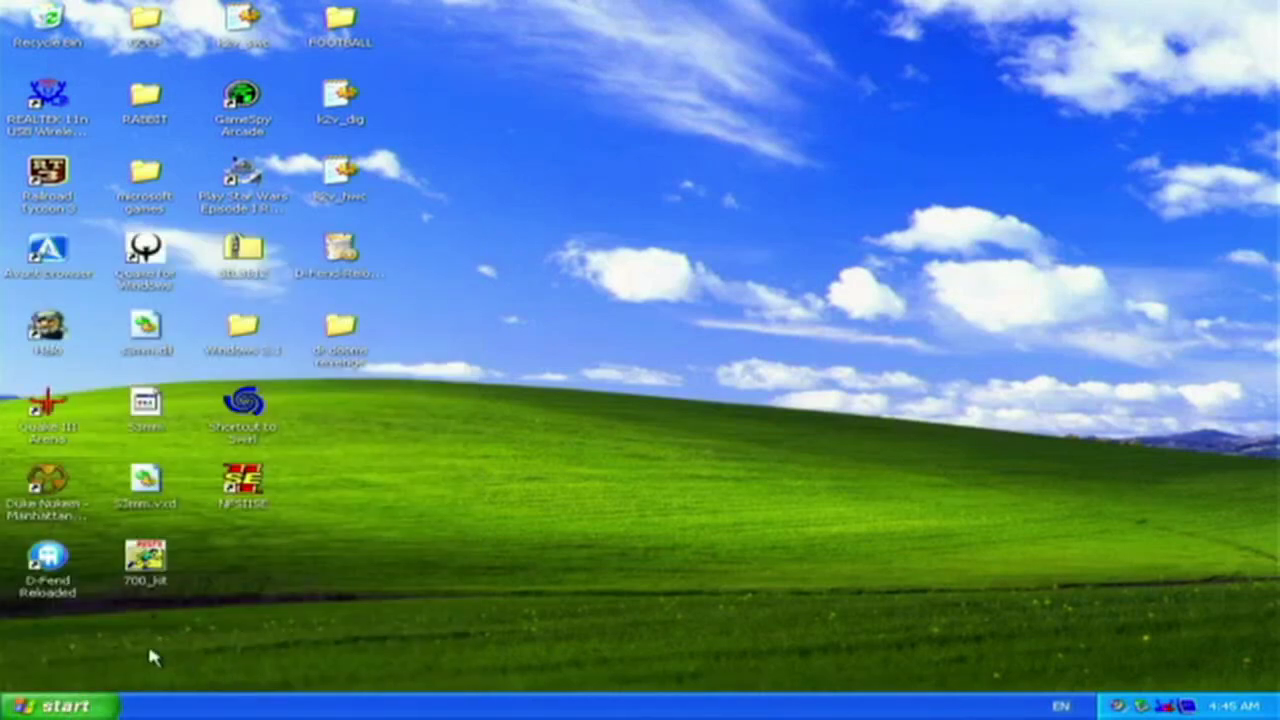
mouse_move(28, 670)
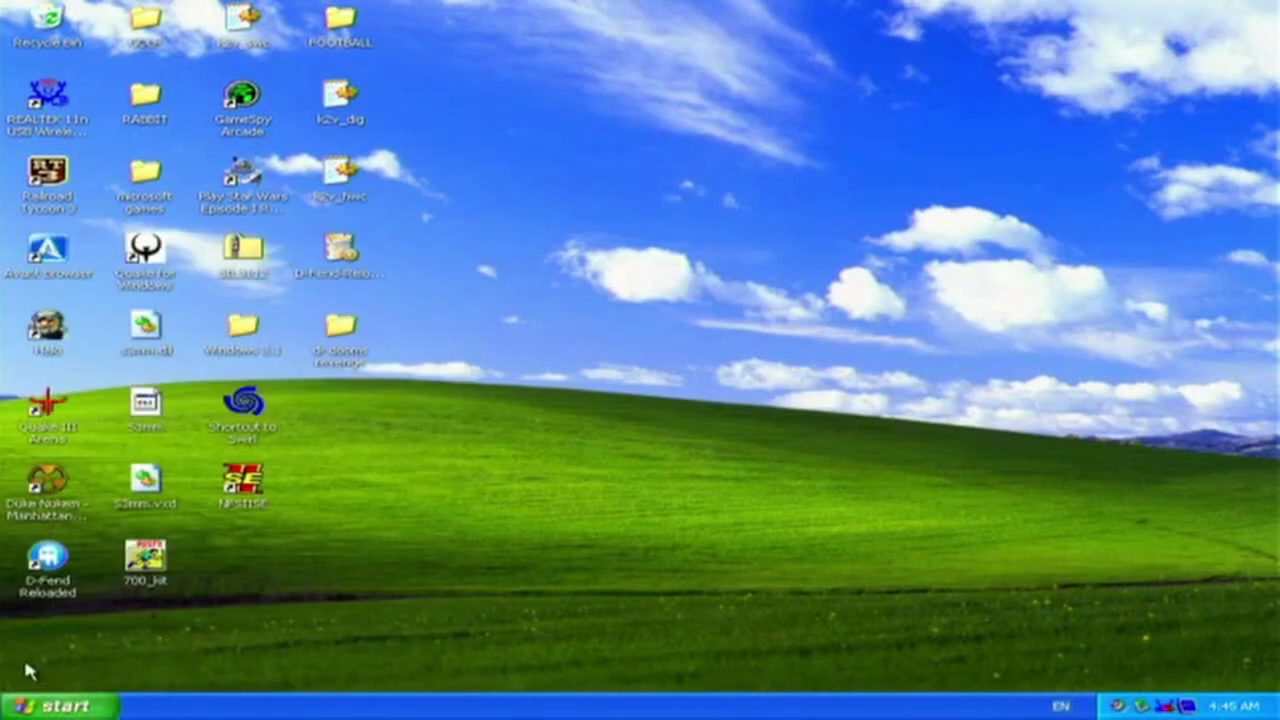